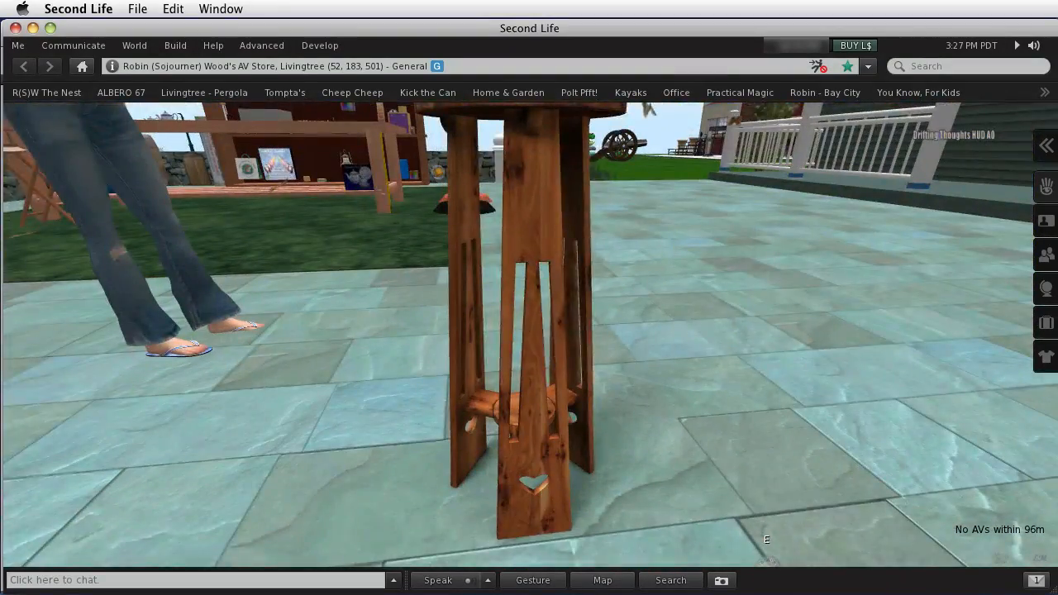
Edit the plant stand and show its Texture tab settings in the Build dialog.
{"action": "right_click", "coordinate": [529, 227]}
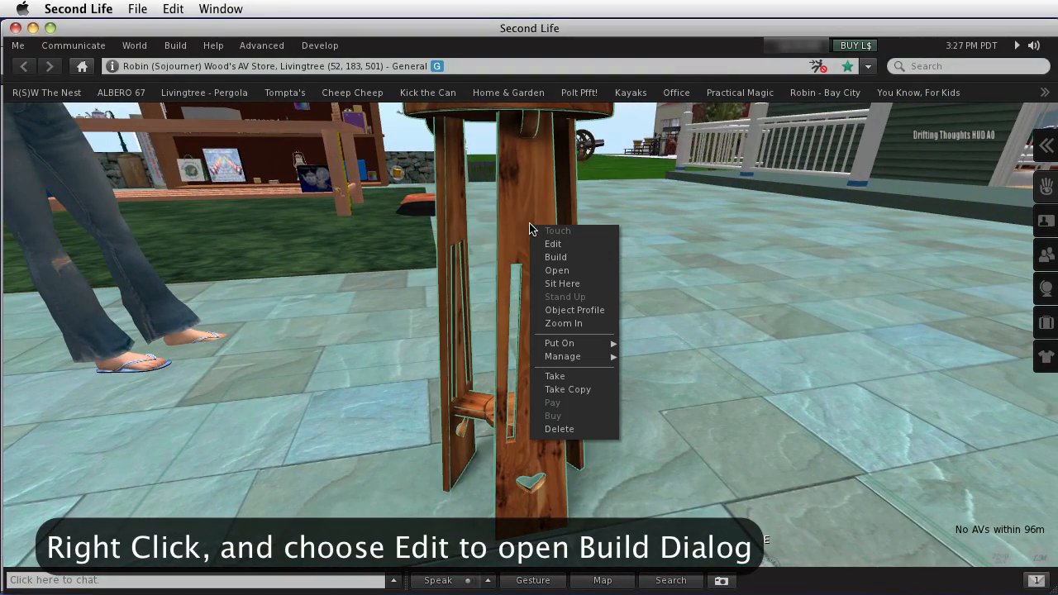
{"action": "left_click", "coordinate": [553, 243]}
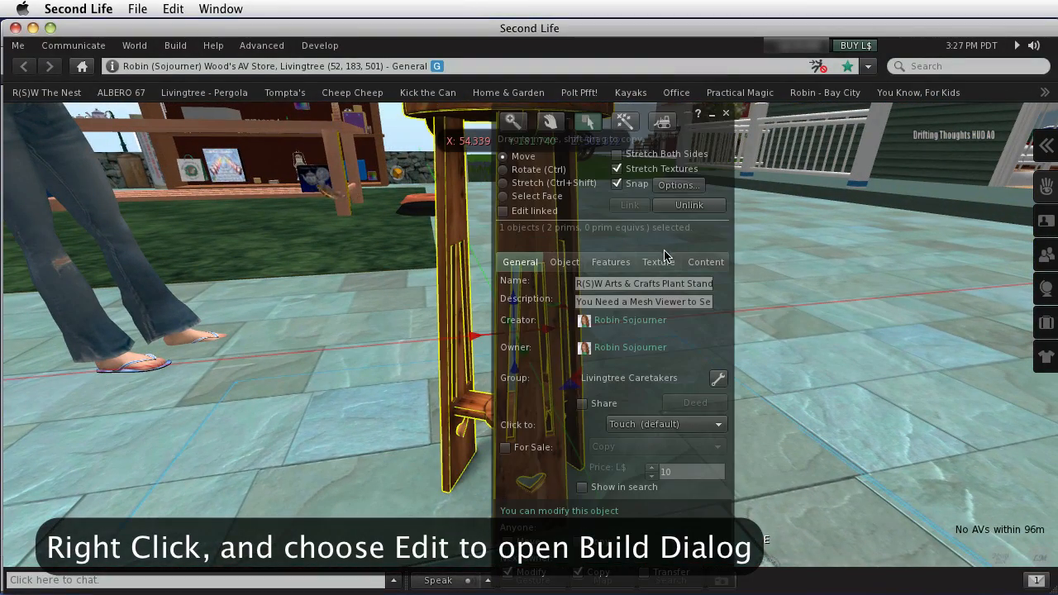
{"action": "left_click", "coordinate": [658, 262]}
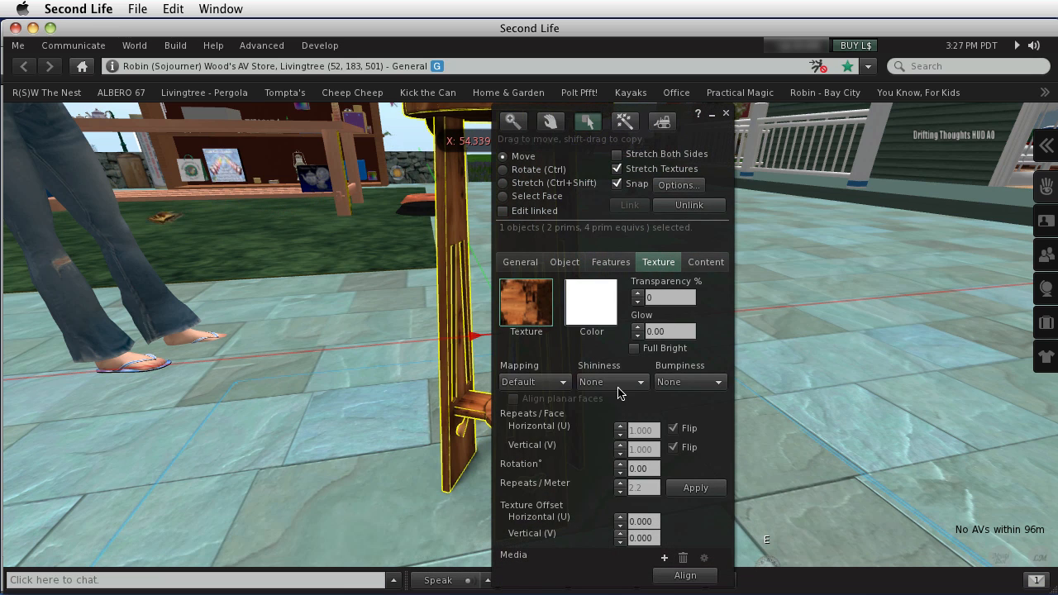
{"action": "left_click", "coordinate": [612, 381]}
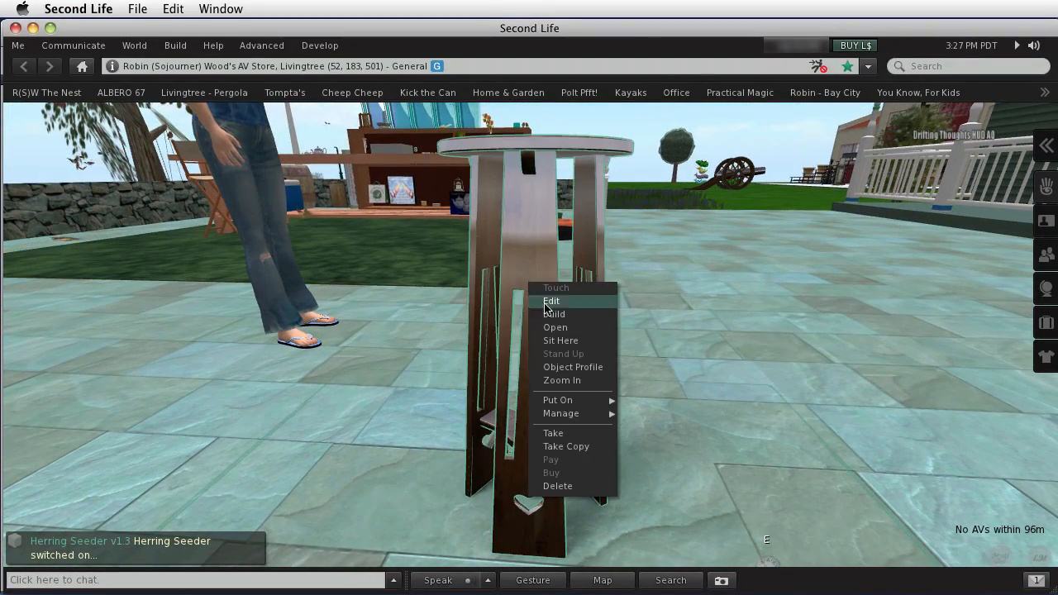
Change the plant stand's Shininess from High to None.
{"action": "left_click", "coordinate": [552, 300]}
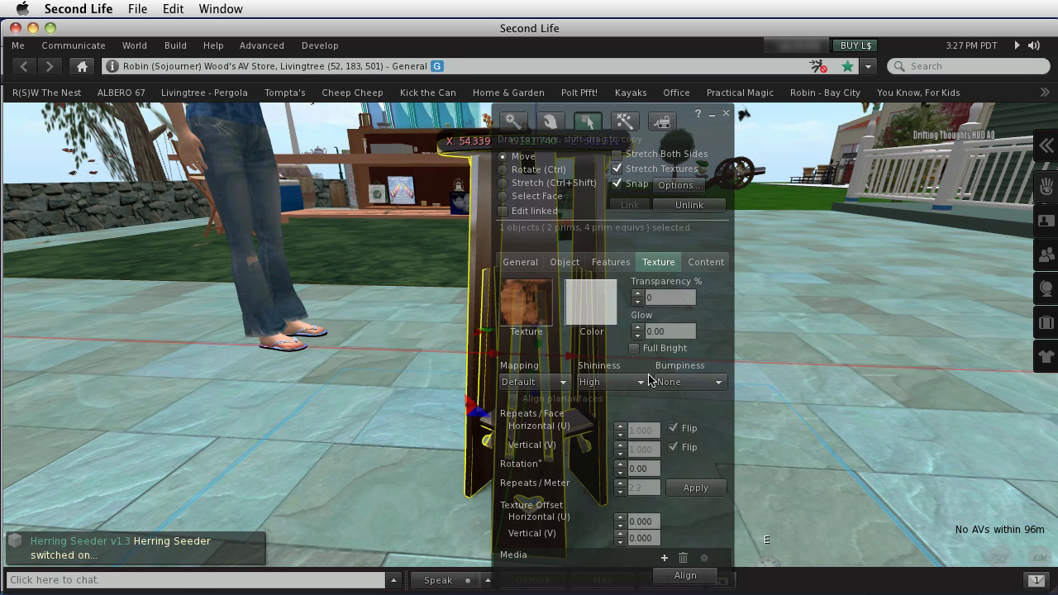
{"action": "left_click", "coordinate": [612, 382]}
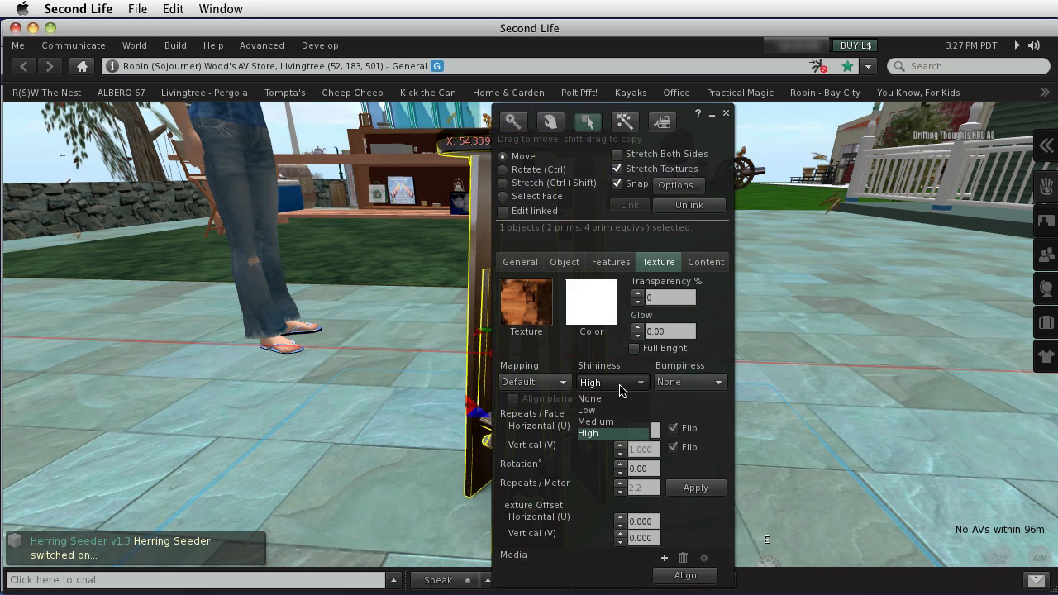
{"action": "left_click", "coordinate": [590, 398]}
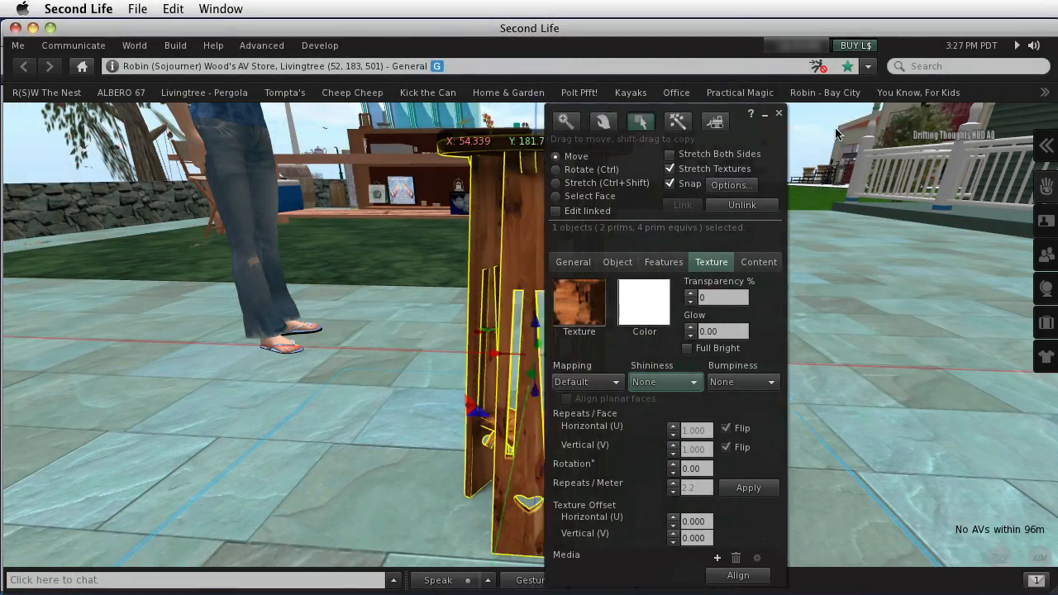
{"action": "left_click", "coordinate": [778, 112]}
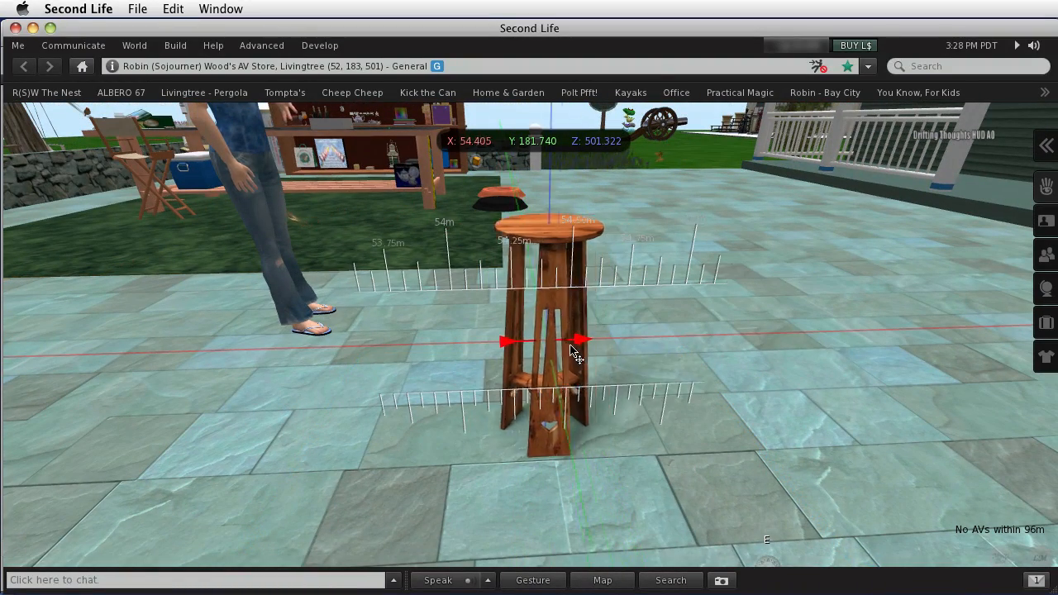
Nudge the plant stand slightly along the red X axis with Build still open.
{"action": "left_click_drag", "start_coordinate": [579, 340], "coordinate": [587, 340]}
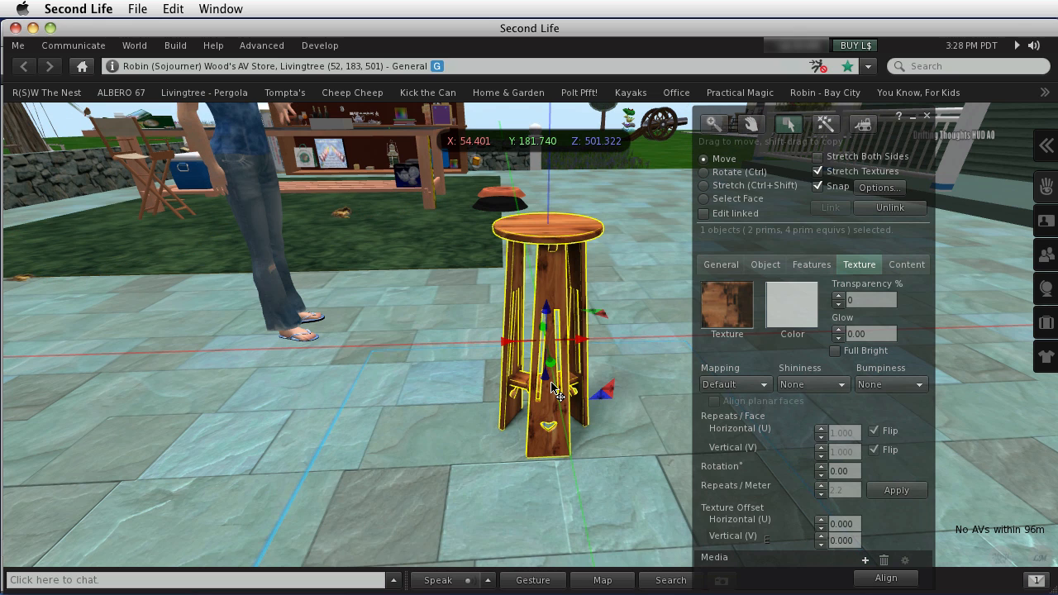
{"action": "mouse_move", "coordinate": [637, 299]}
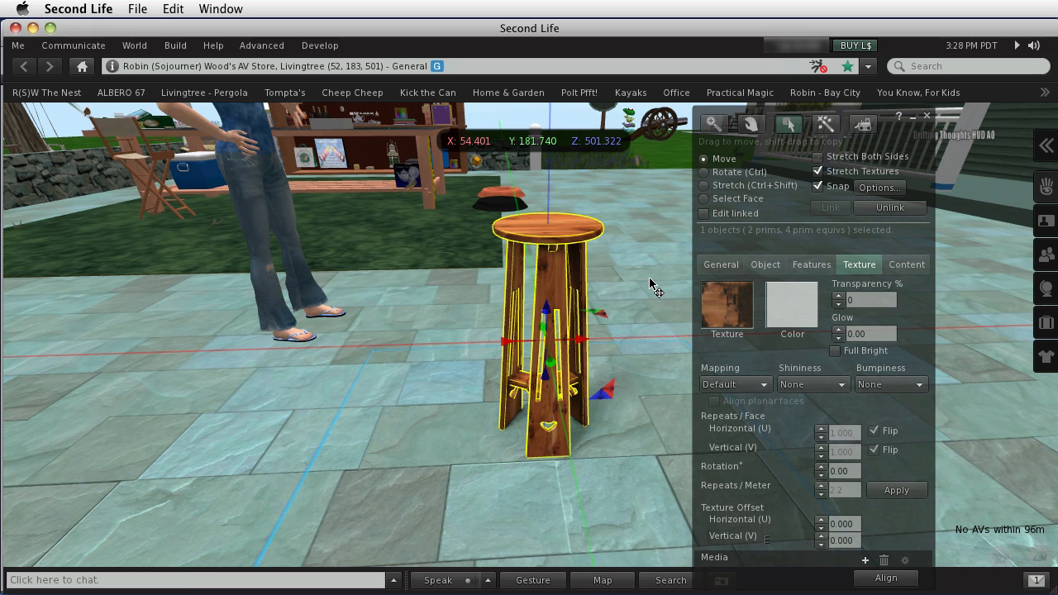
{"action": "left_click", "coordinate": [703, 171]}
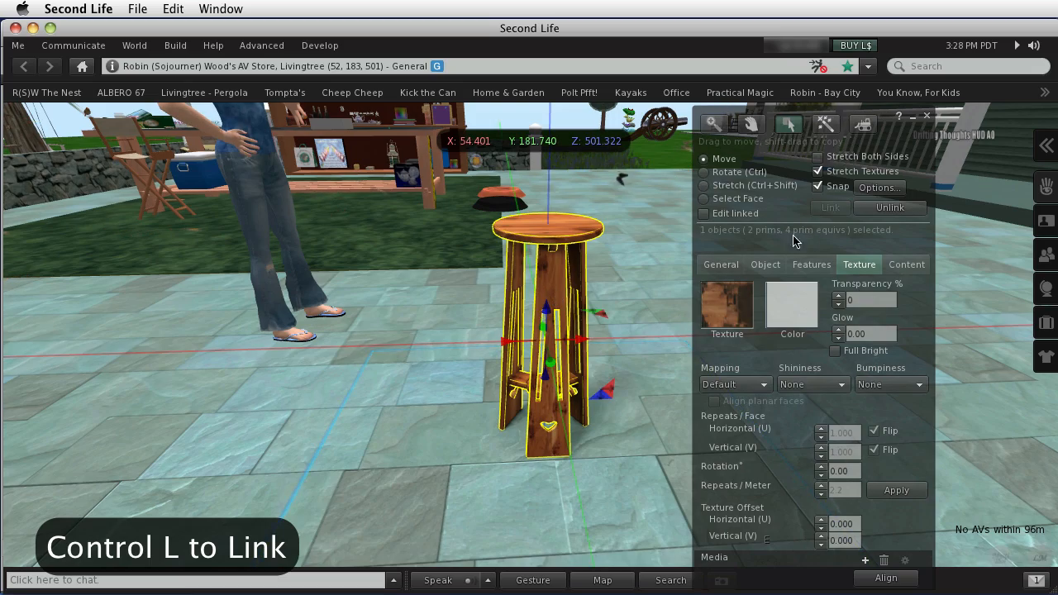
{"action": "left_click", "coordinate": [925, 115]}
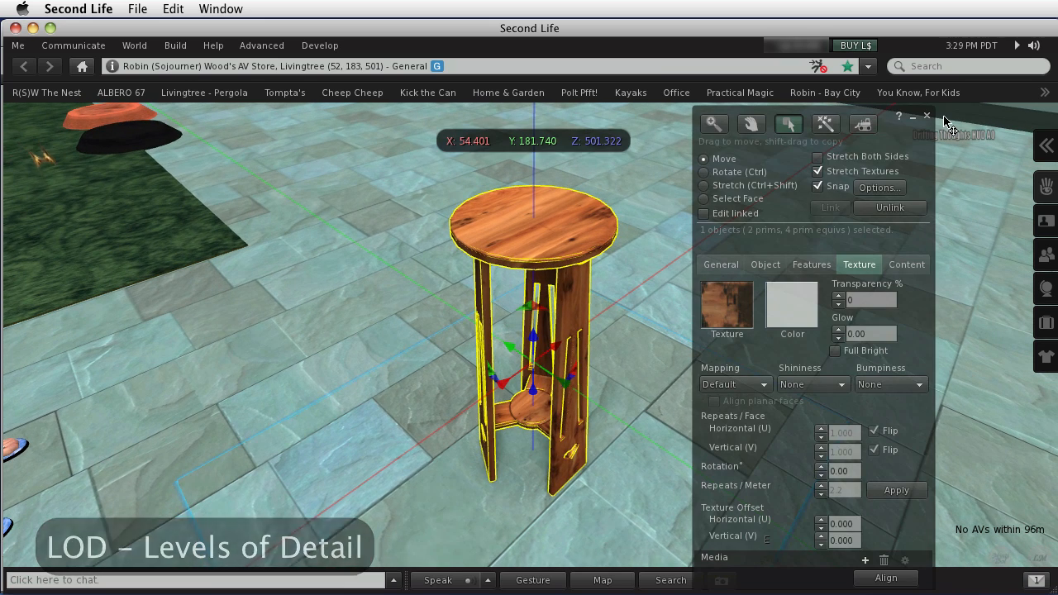
Close Build and reset RenderVolumeLODFactor from 8 to default 1 in Debug Settings.
{"action": "left_click", "coordinate": [927, 116]}
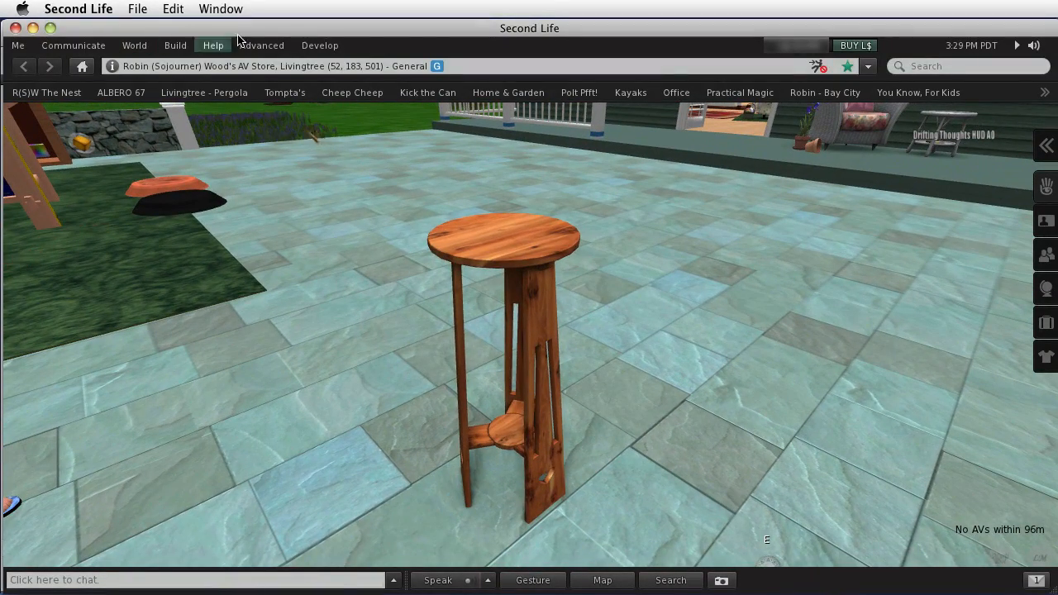
{"action": "left_click", "coordinate": [261, 45]}
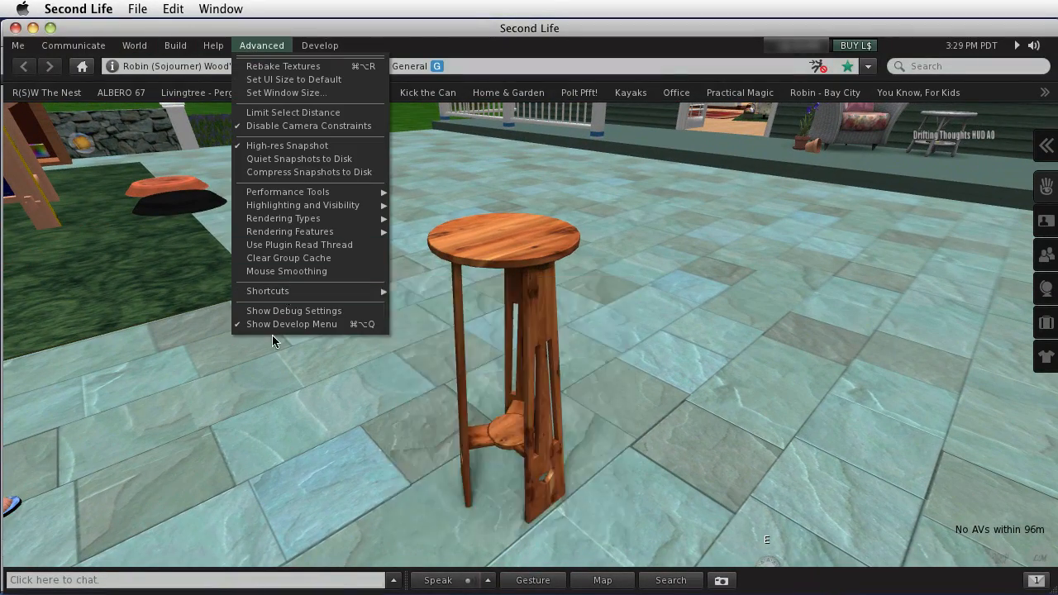
{"action": "left_click", "coordinate": [293, 310]}
{"action": "type", "text": "rendervo"}
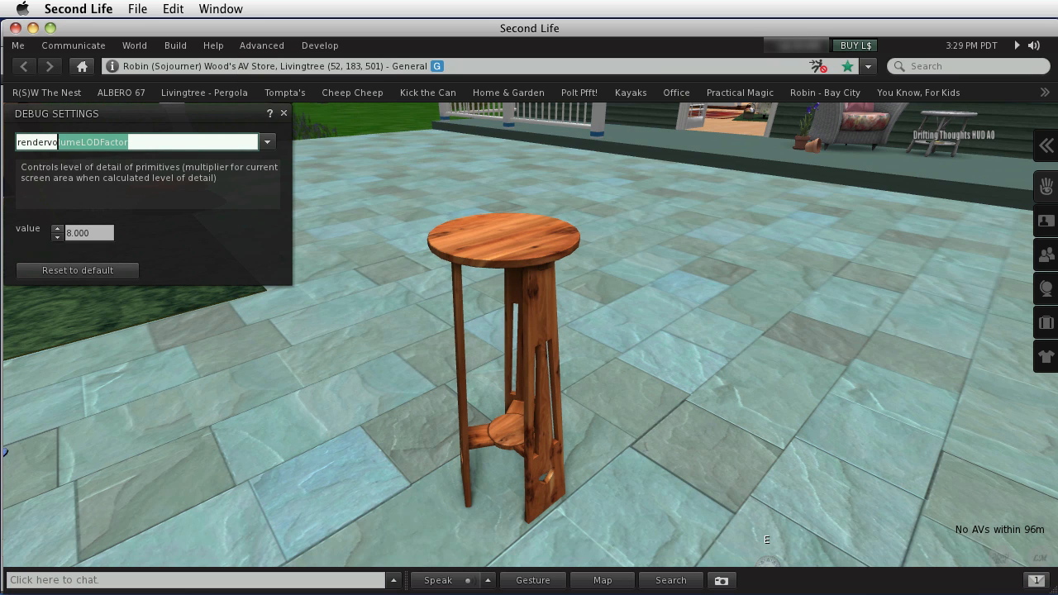
{"action": "left_click", "coordinate": [86, 232]}
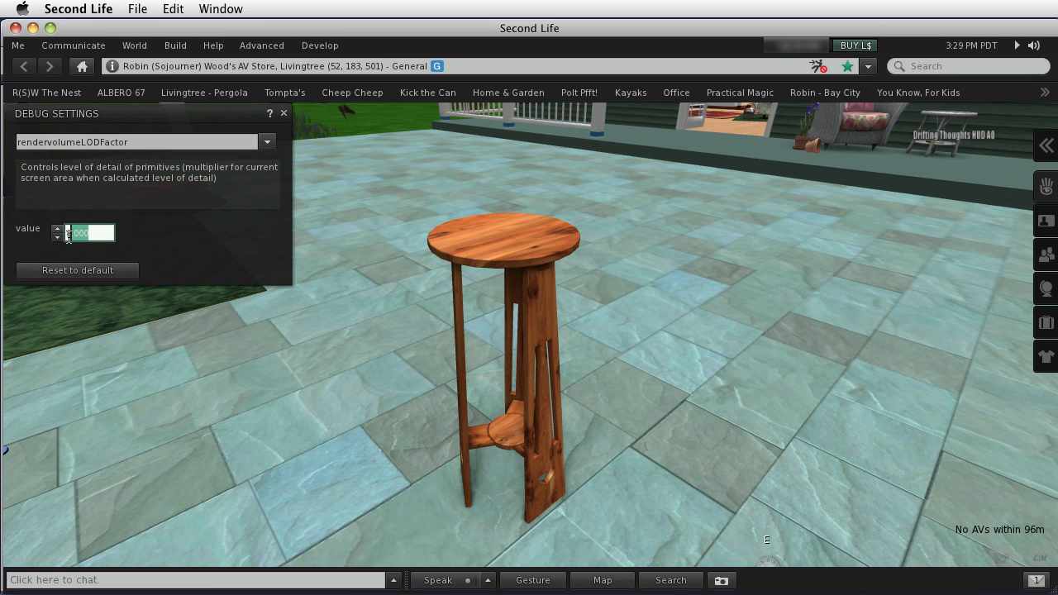
{"action": "left_click", "coordinate": [77, 270]}
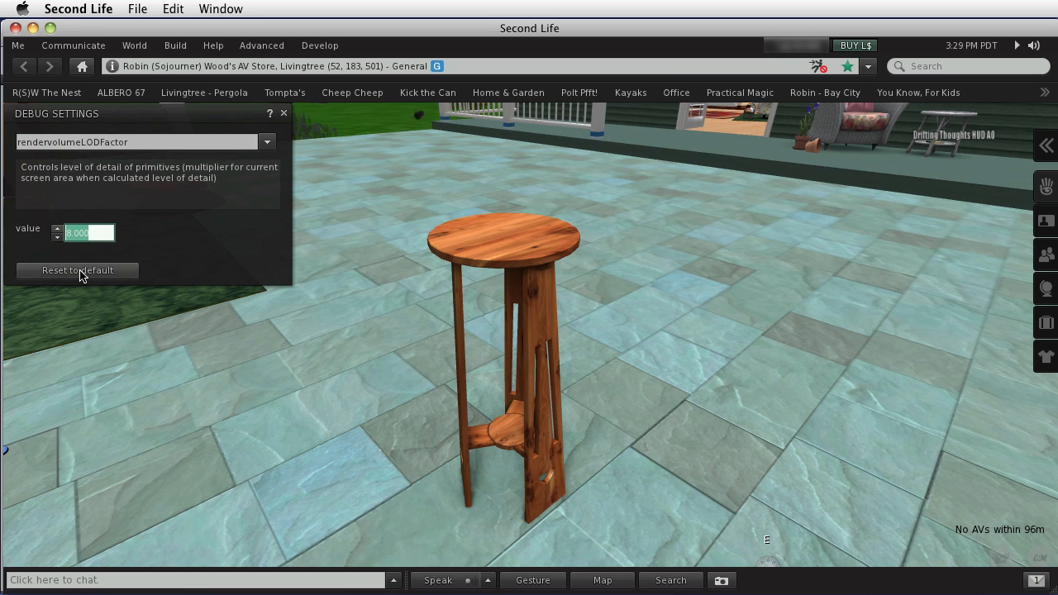
{"action": "left_click", "coordinate": [76, 270]}
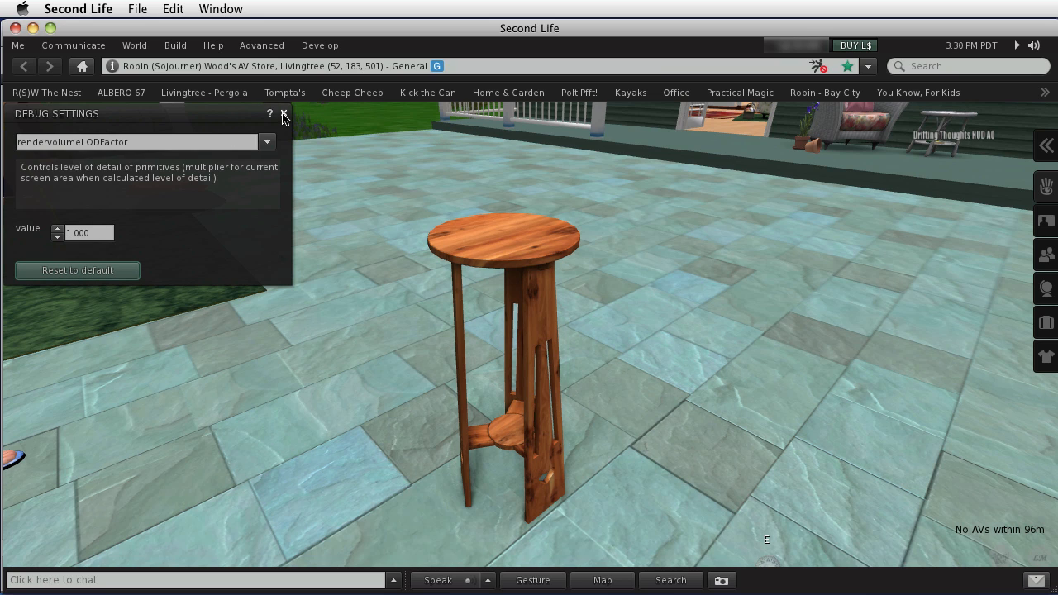
{"action": "left_click", "coordinate": [283, 113]}
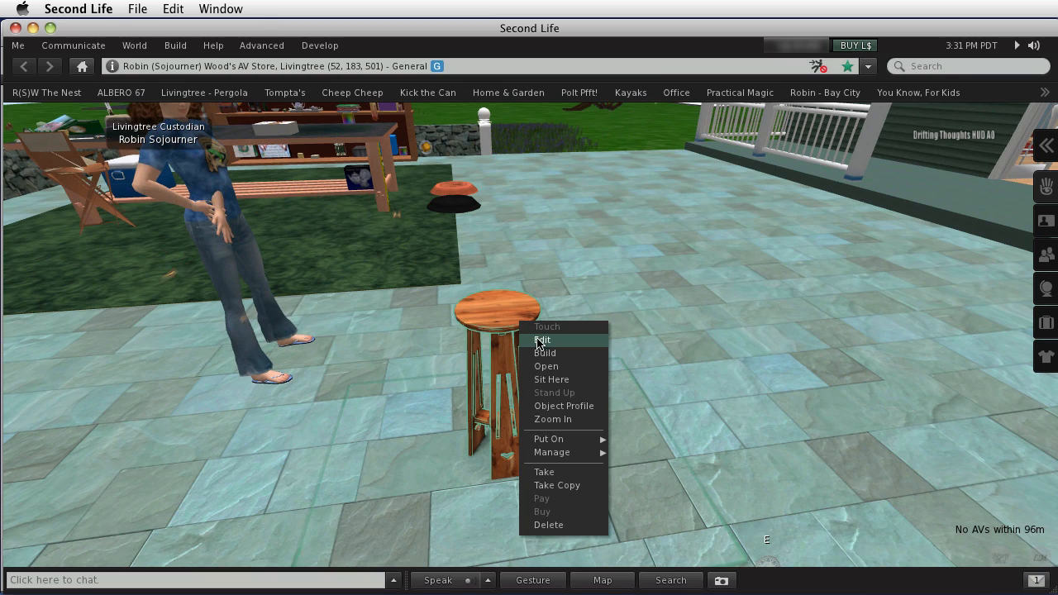
Scale the plant stand up to stand taller, then close the editor.
{"action": "left_click", "coordinate": [543, 340]}
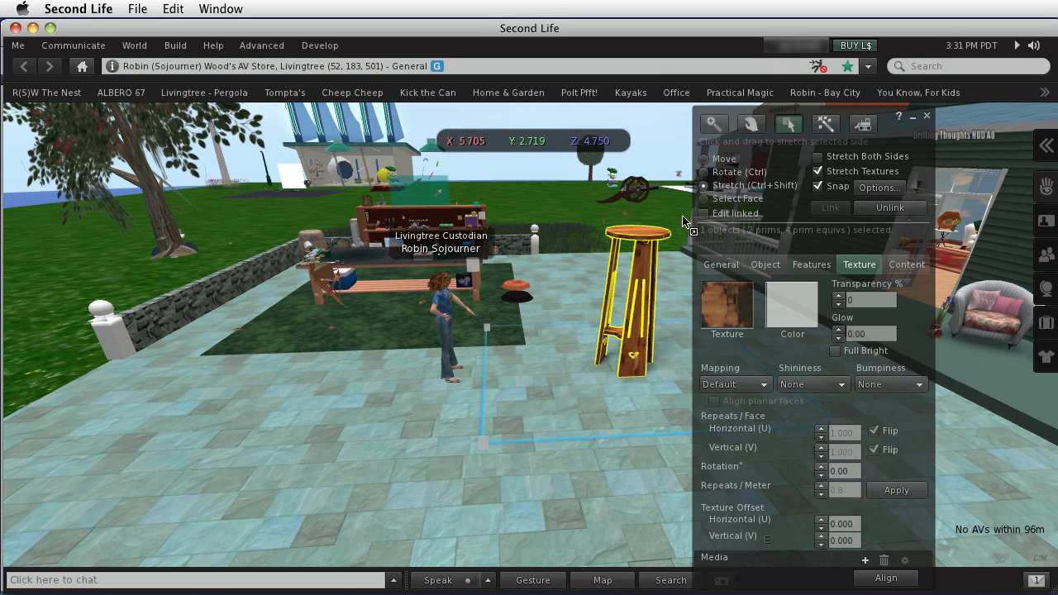
{"action": "left_click", "coordinate": [713, 123]}
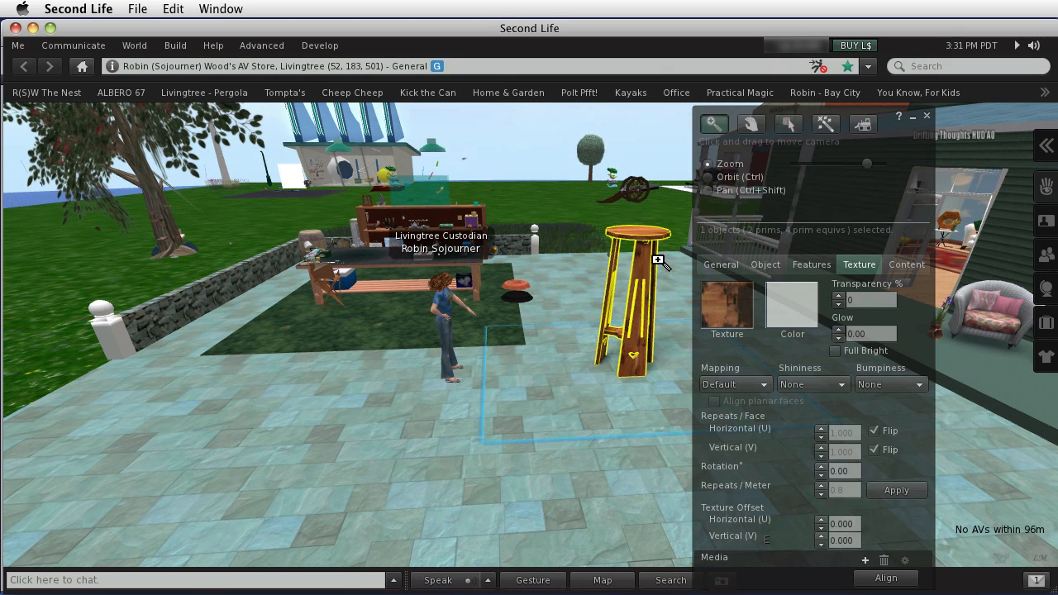
{"action": "left_click", "coordinate": [788, 123]}
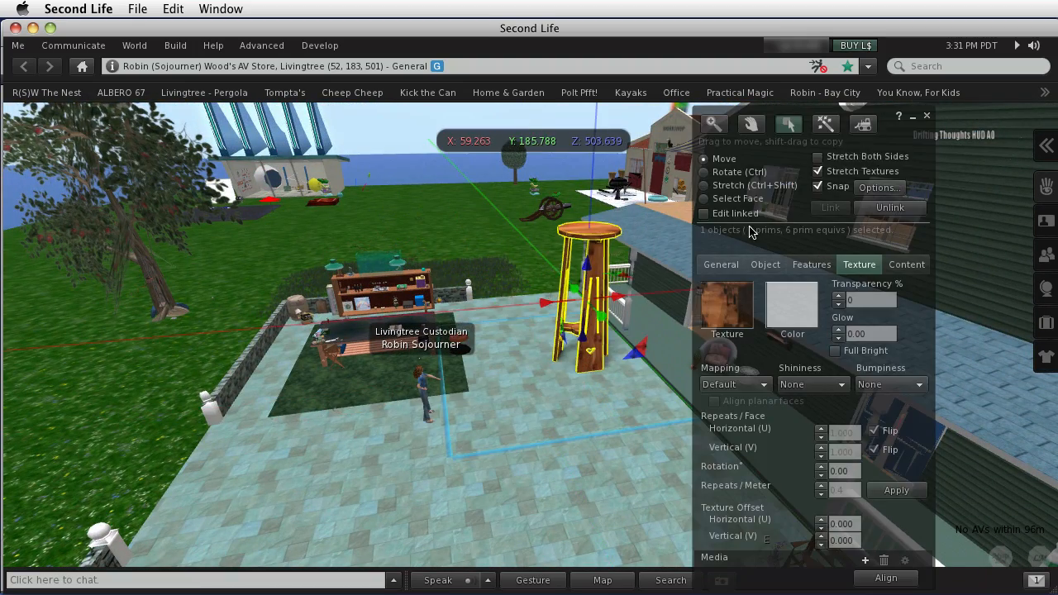
{"action": "left_click", "coordinate": [927, 116]}
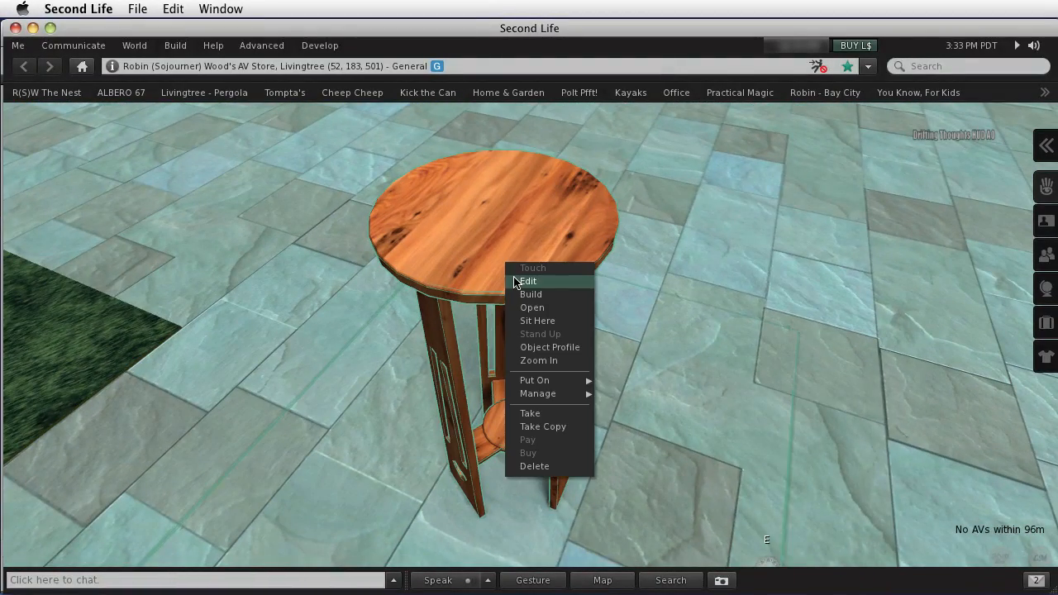
Review the stand's position, size and rotation on the Object tab, then close Build.
{"action": "left_click", "coordinate": [527, 281]}
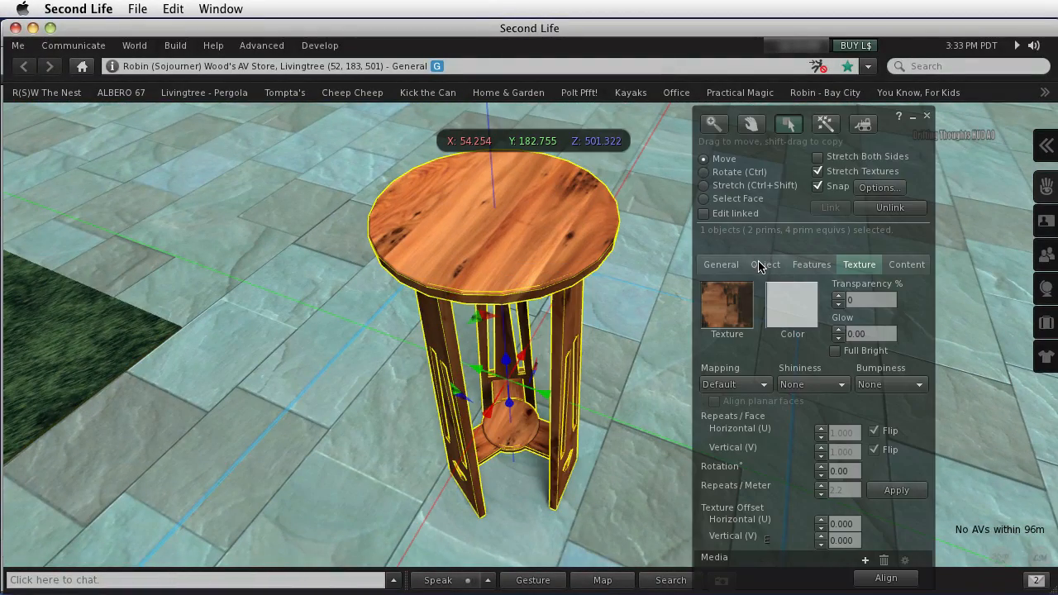
{"action": "left_click", "coordinate": [765, 265]}
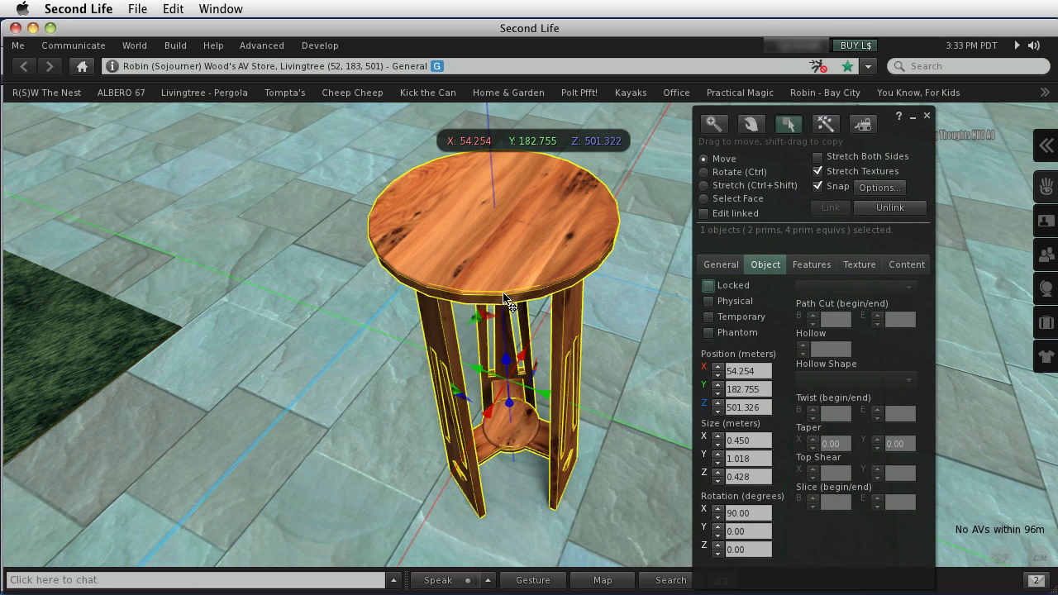
{"action": "mouse_move", "coordinate": [644, 401]}
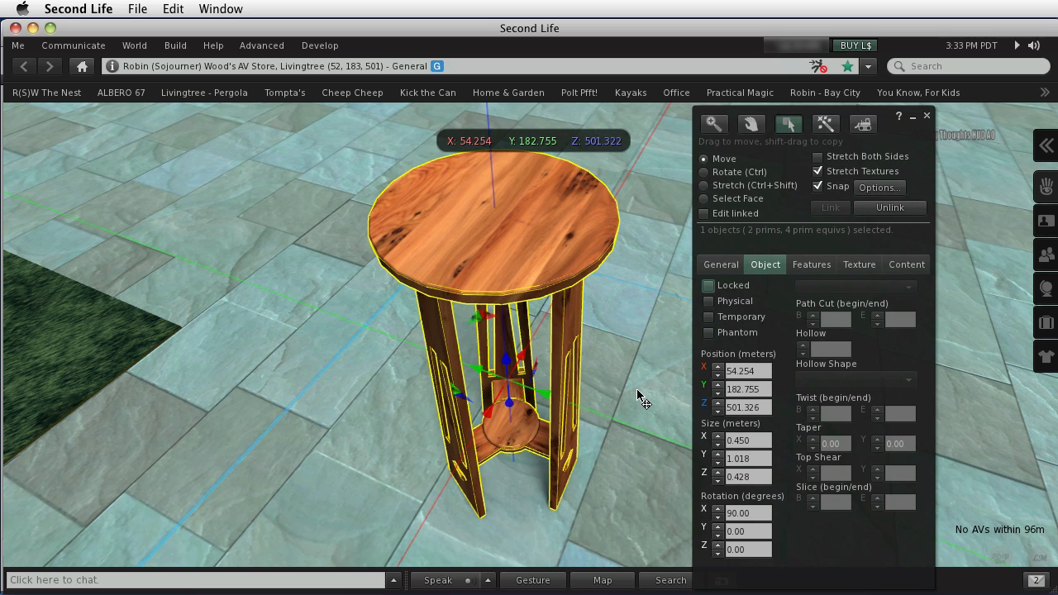
{"action": "mouse_move", "coordinate": [709, 404]}
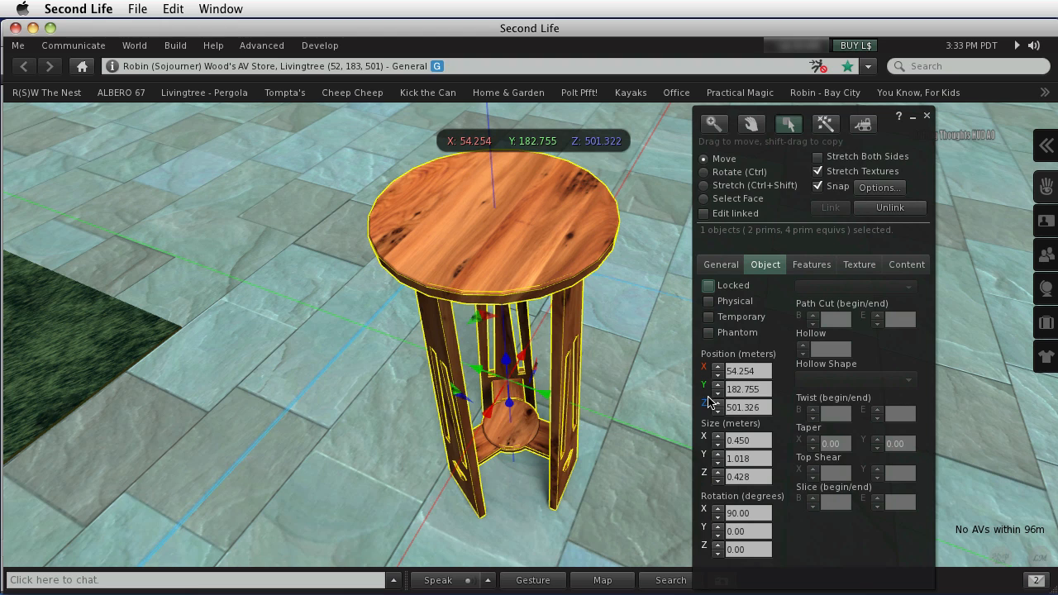
{"action": "mouse_move", "coordinate": [709, 432]}
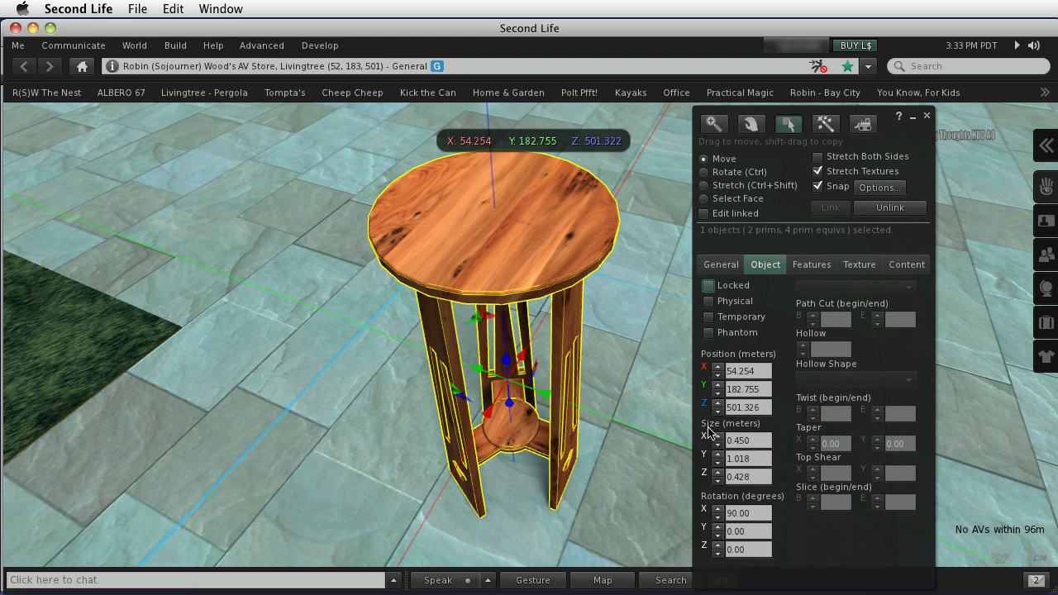
{"action": "mouse_move", "coordinate": [891, 167]}
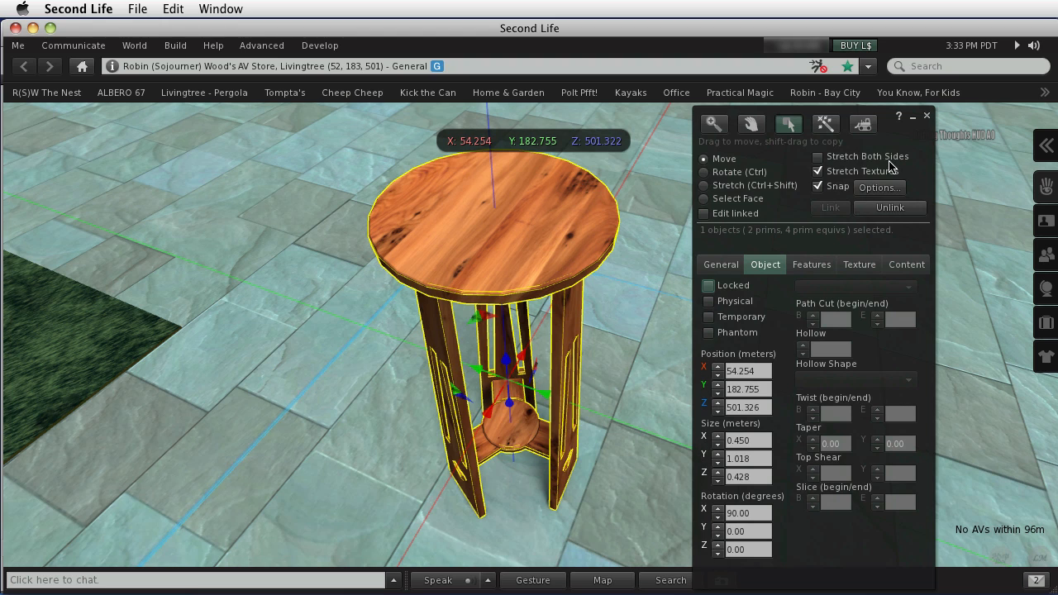
{"action": "left_click", "coordinate": [926, 116]}
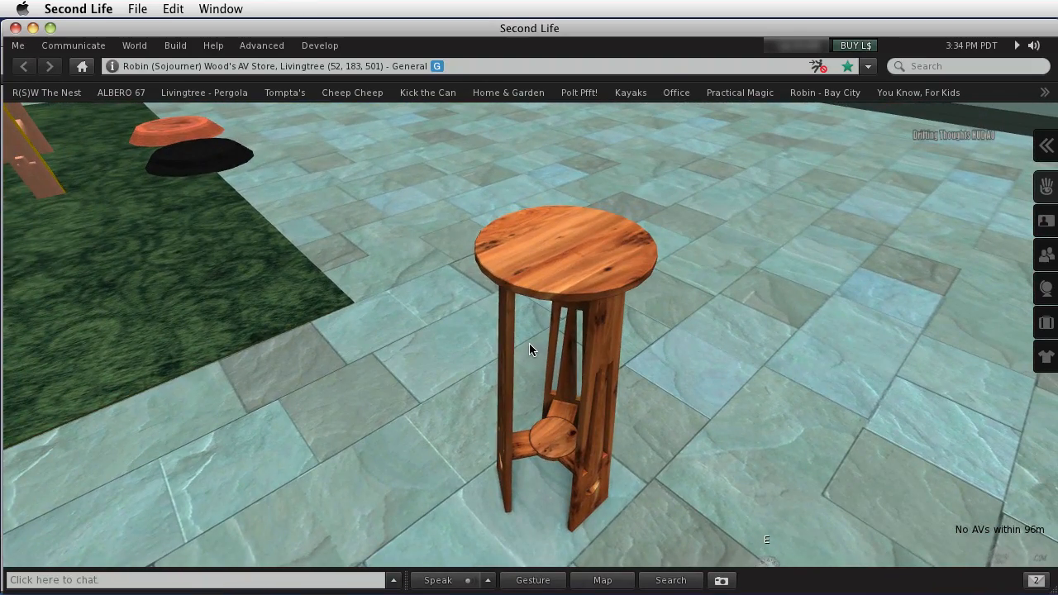
Open the plant stand's contents and copy Full Perm Textures to inventory.
{"action": "right_click", "coordinate": [604, 286]}
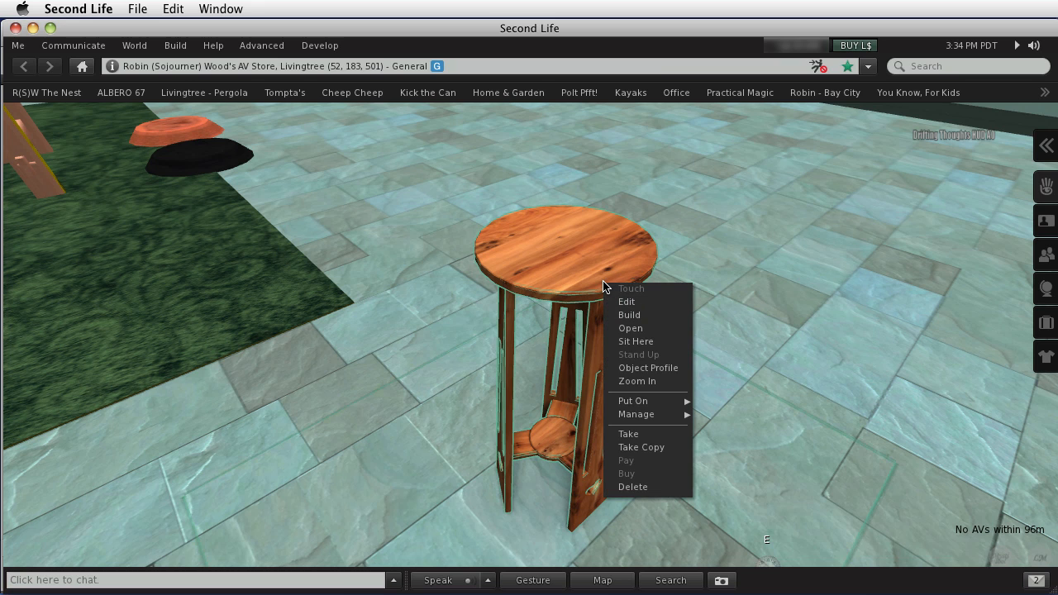
{"action": "mouse_move", "coordinate": [630, 328]}
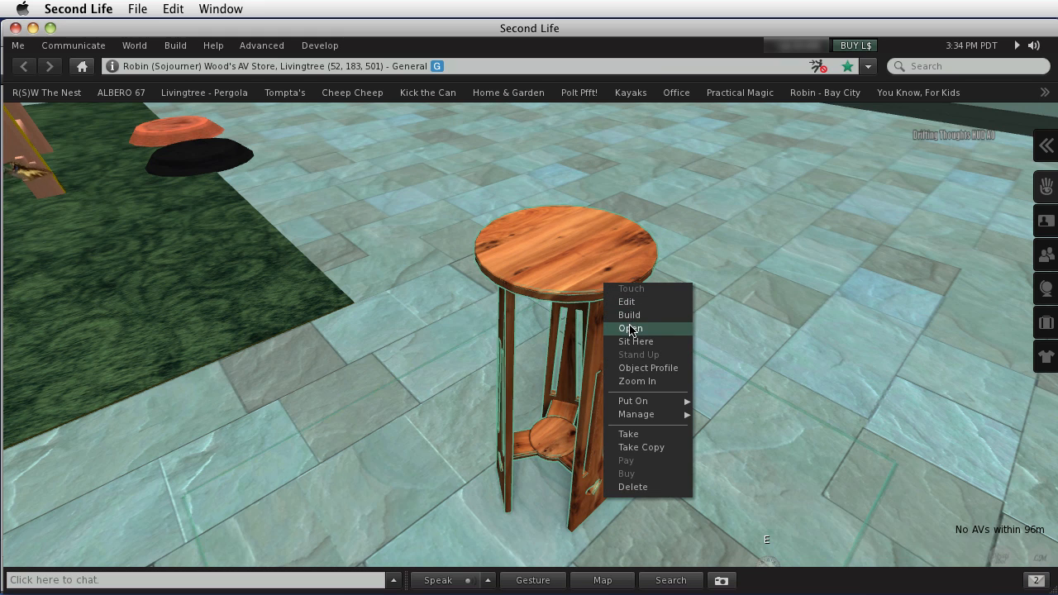
{"action": "left_click", "coordinate": [630, 328]}
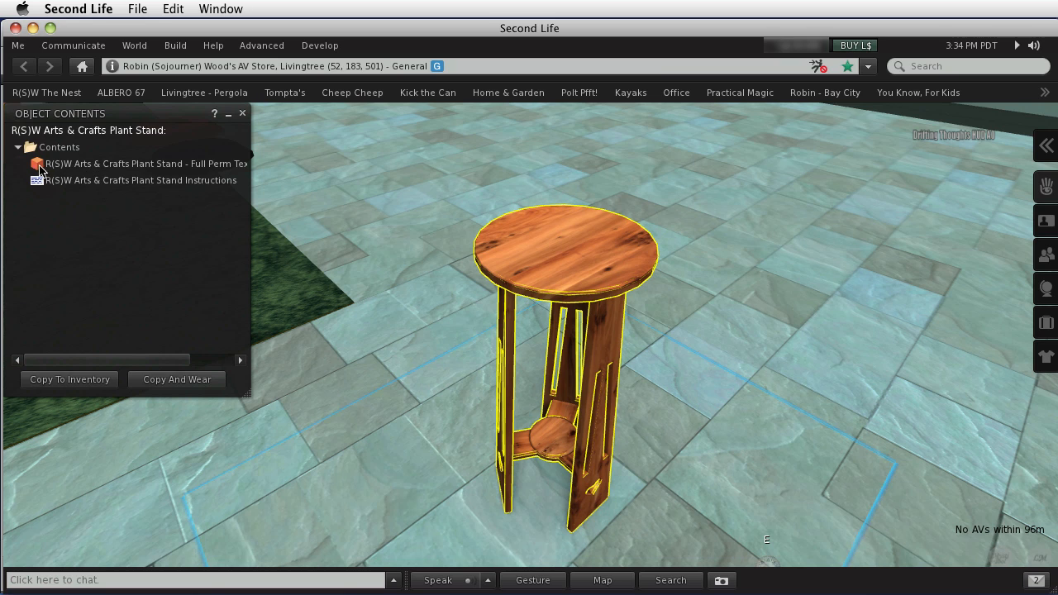
{"action": "left_click", "coordinate": [137, 163]}
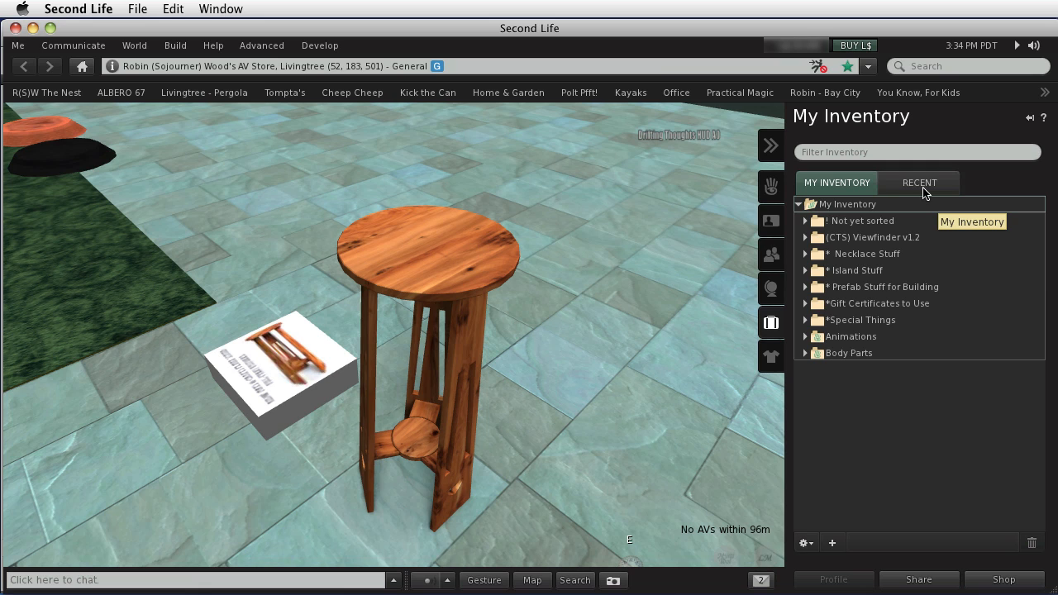
Open Shelves UV from the plant stand texture folder under Recent inventory.
{"action": "left_click", "coordinate": [919, 182]}
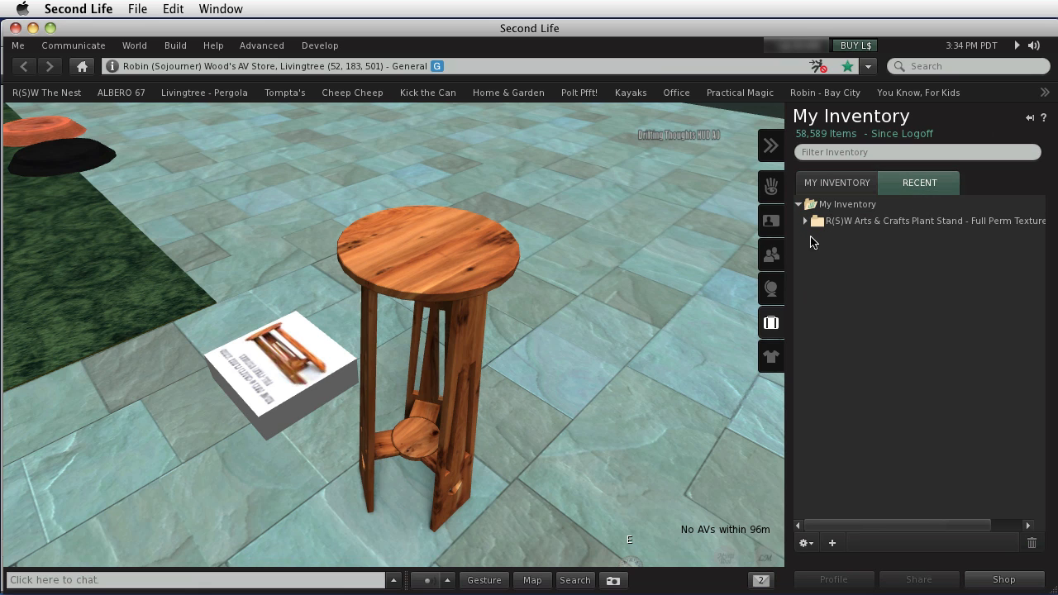
{"action": "left_click", "coordinate": [805, 220]}
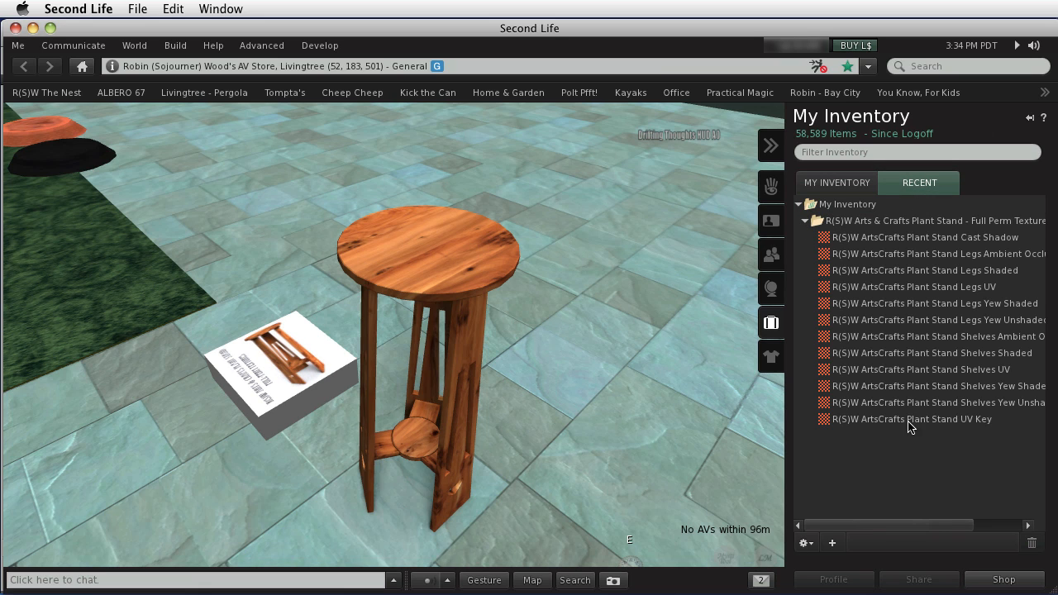
{"action": "mouse_move", "coordinate": [905, 445]}
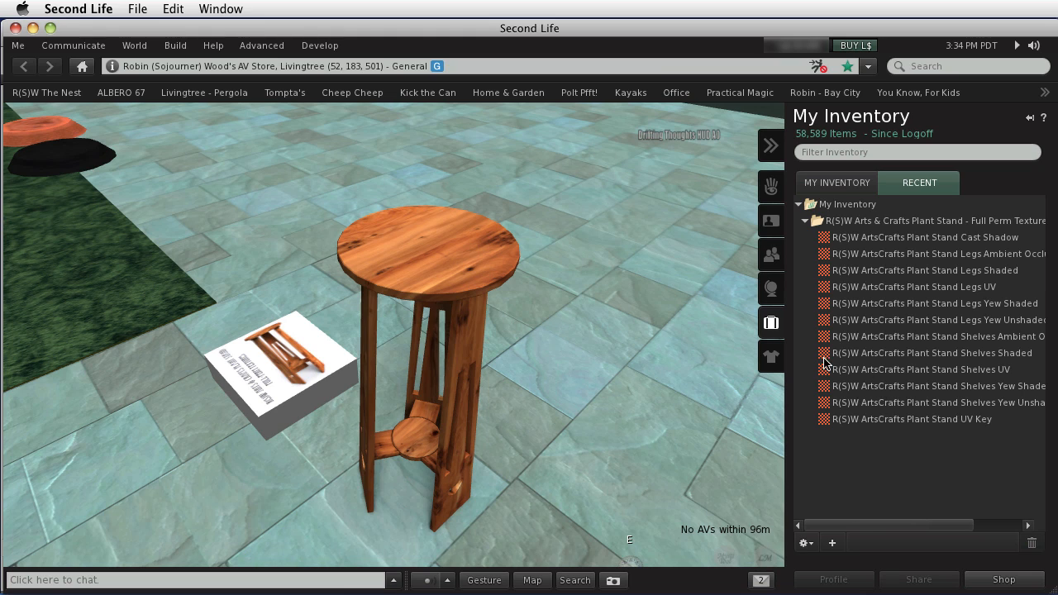
{"action": "double_click", "coordinate": [920, 370]}
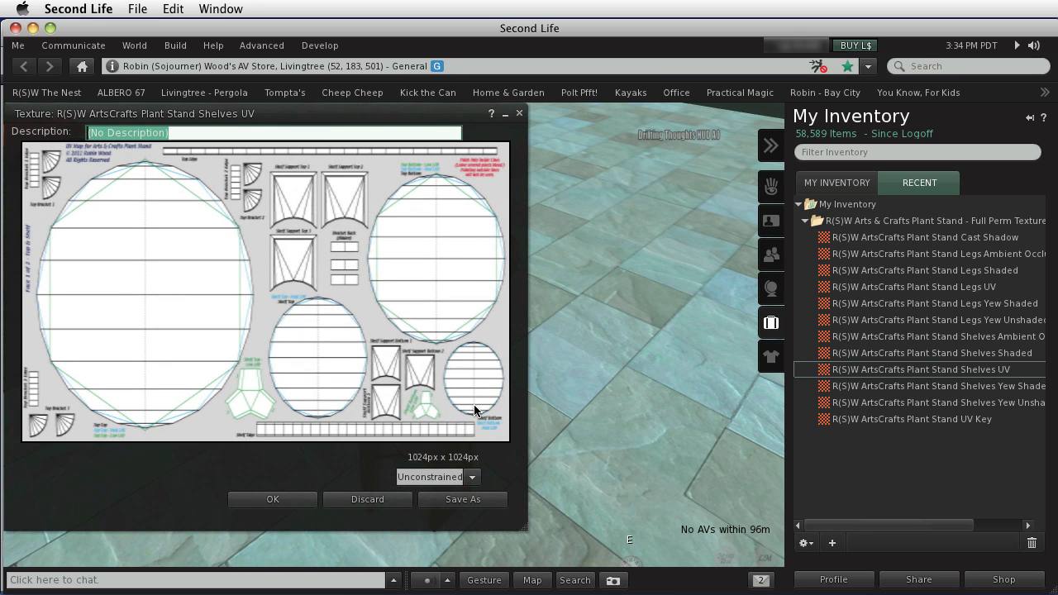
{"action": "mouse_move", "coordinate": [418, 463]}
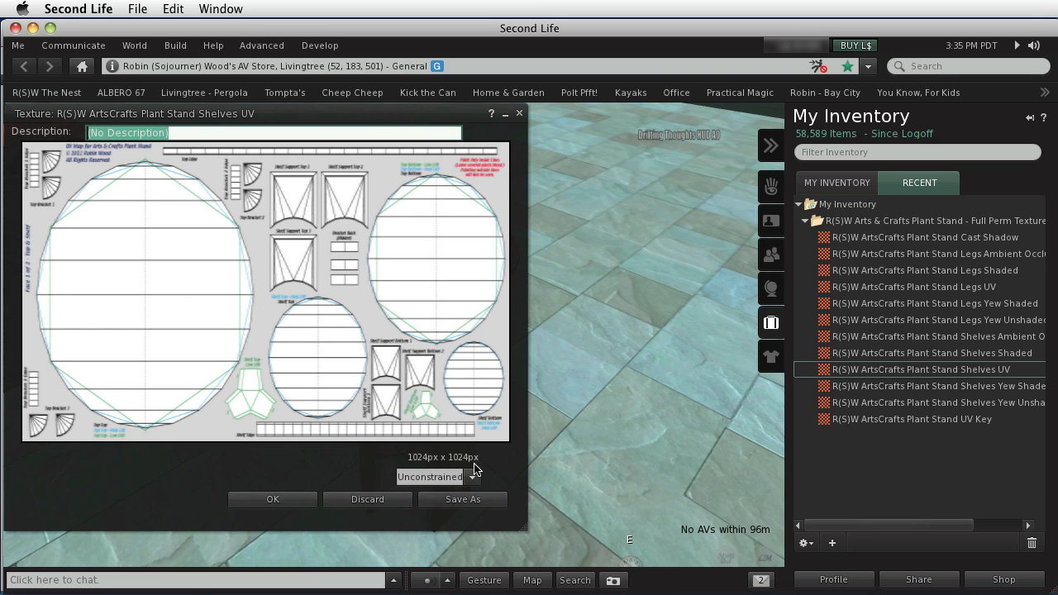
Drag the preview corner to make the Shelves UV texture preview larger.
{"action": "left_click_drag", "start_coordinate": [523, 532], "coordinate": [569, 529]}
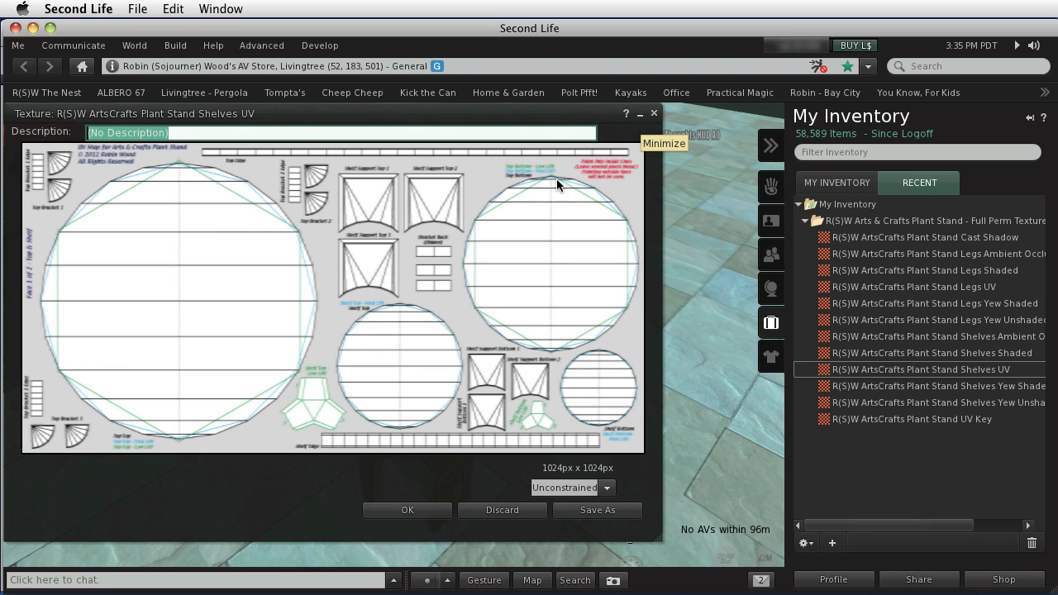
{"action": "mouse_move", "coordinate": [496, 321]}
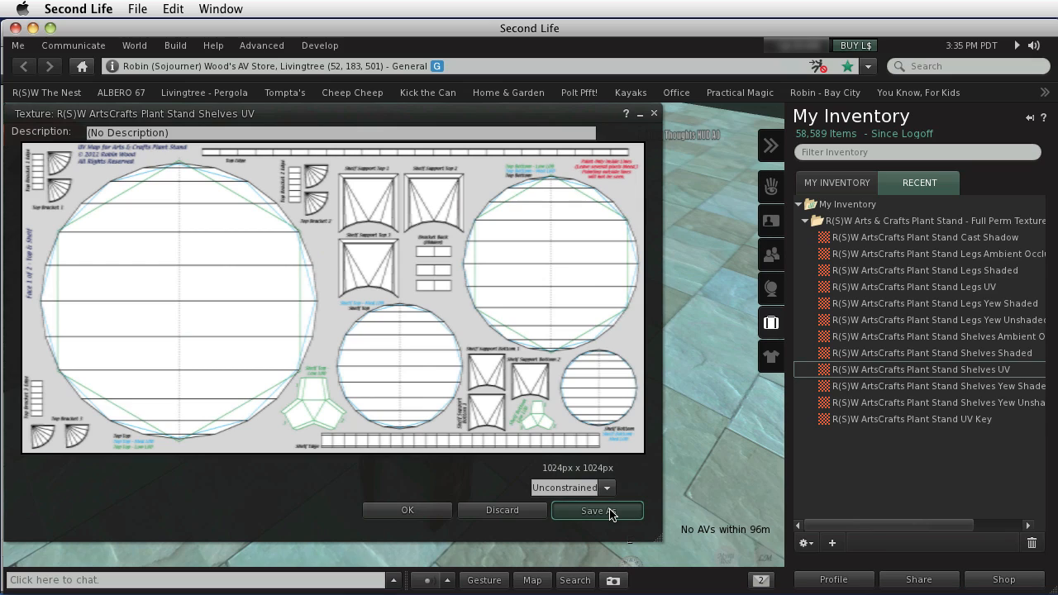
Save Shelves UV as TGA to Plant Stand Textures, replacing the old file, and close the preview.
{"action": "left_click", "coordinate": [596, 510]}
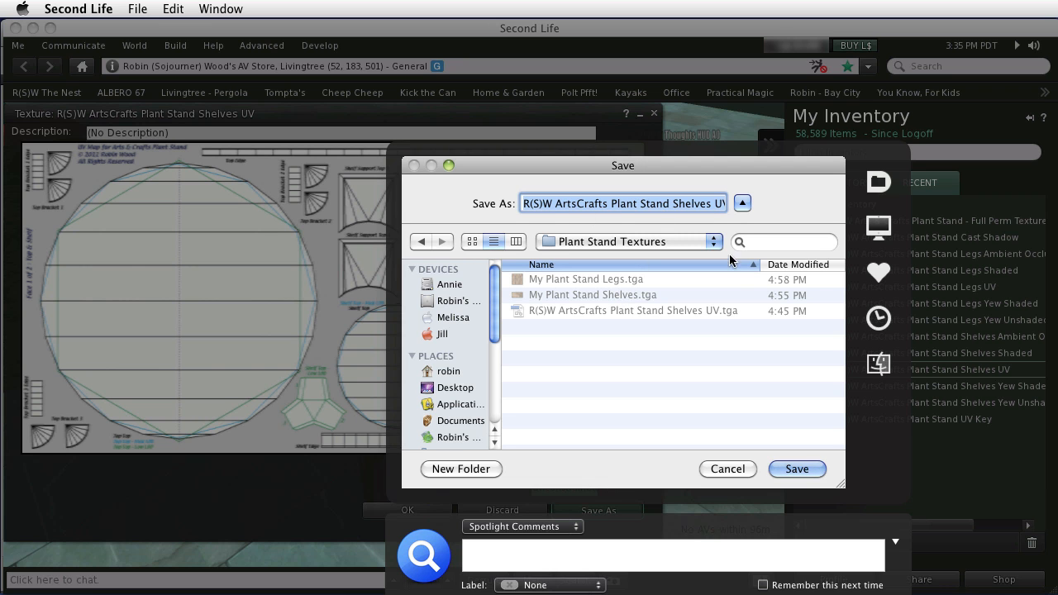
{"action": "left_click", "coordinate": [796, 469]}
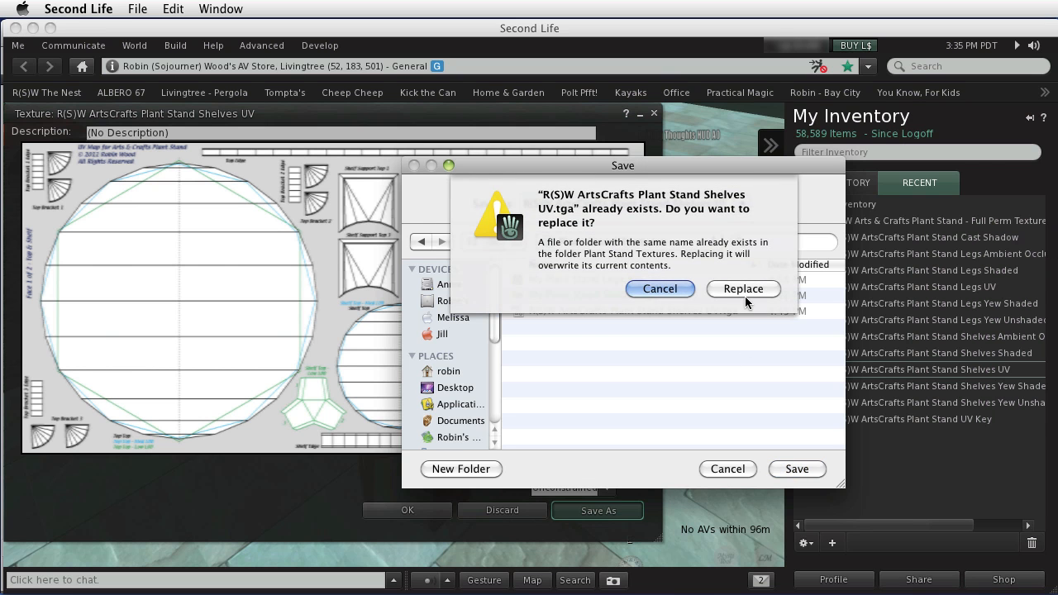
{"action": "left_click", "coordinate": [742, 289]}
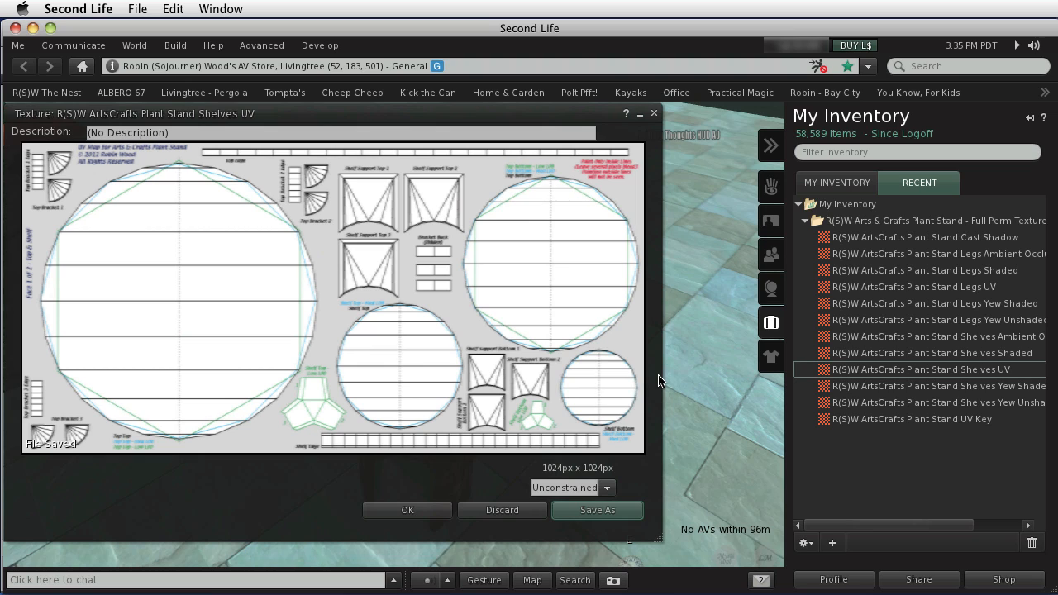
{"action": "mouse_move", "coordinate": [306, 491]}
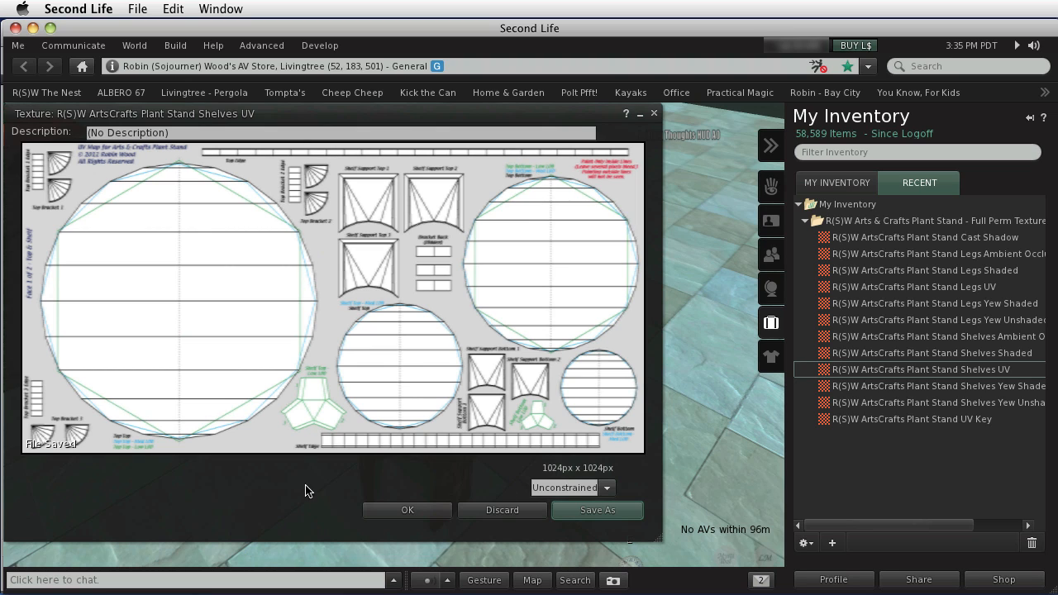
{"action": "mouse_move", "coordinate": [591, 469]}
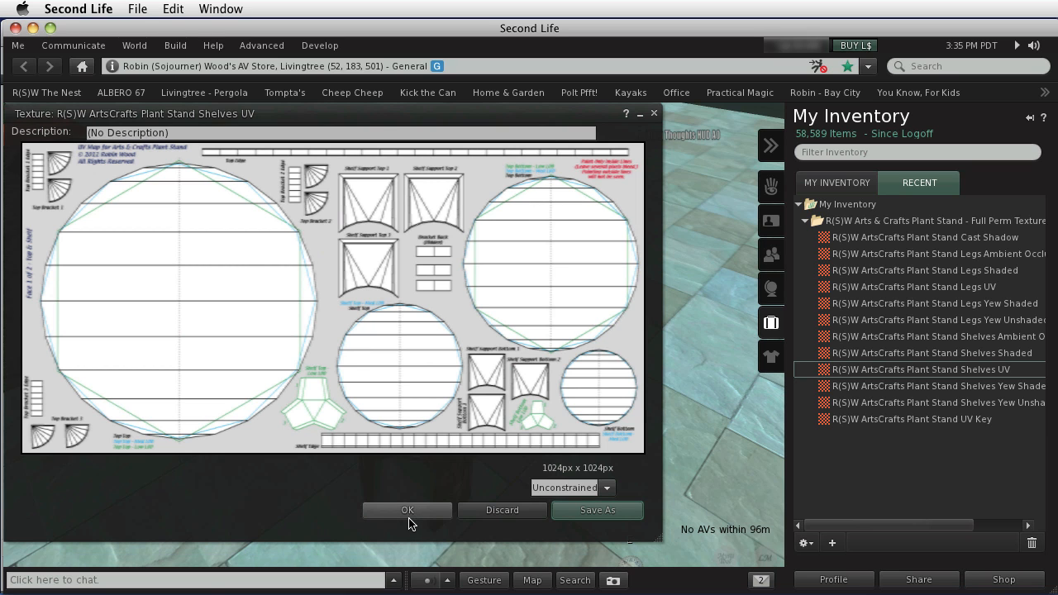
{"action": "left_click", "coordinate": [407, 510]}
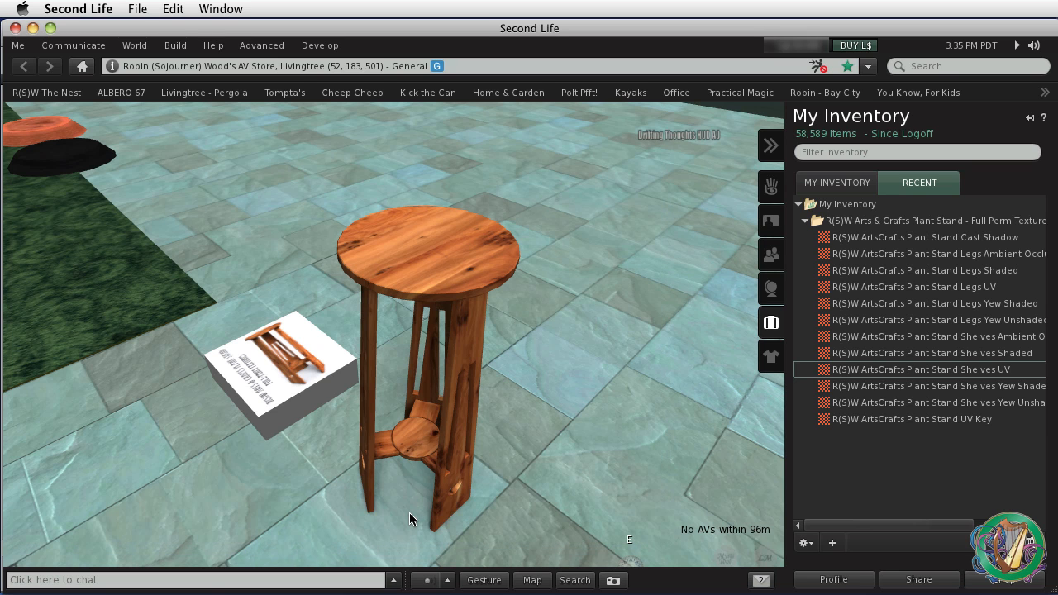